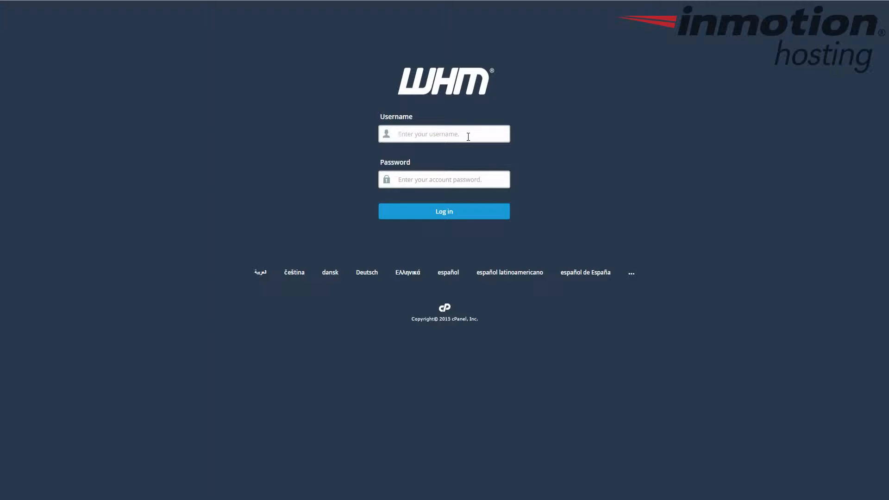
Step: Sign in to WHM as the server administrator 'starv' and reach the home dashboard
type("starvi10")
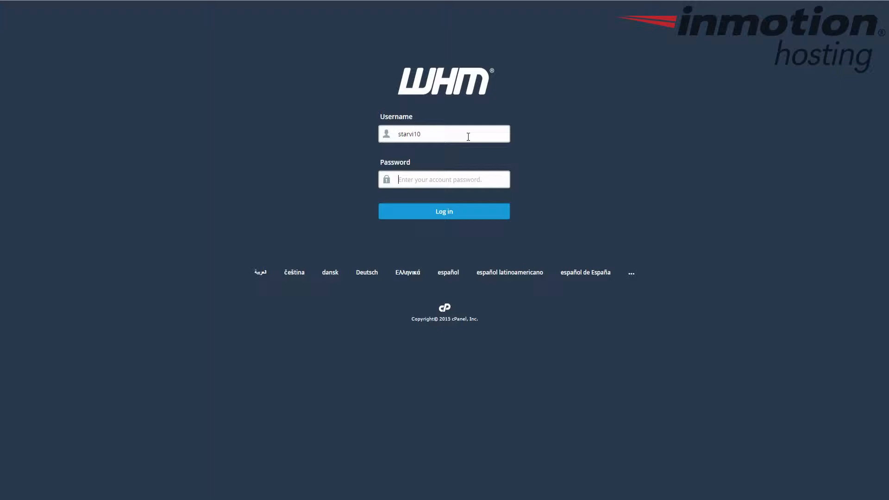
type("password")
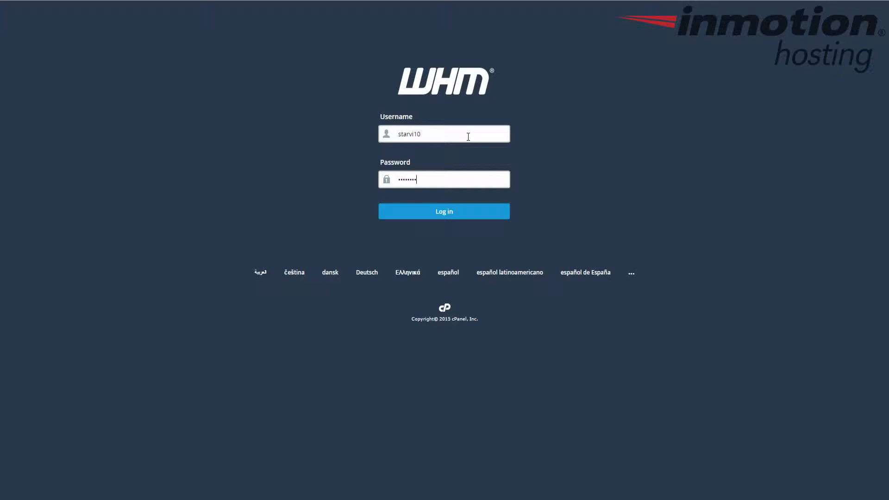
left_click(444, 211)
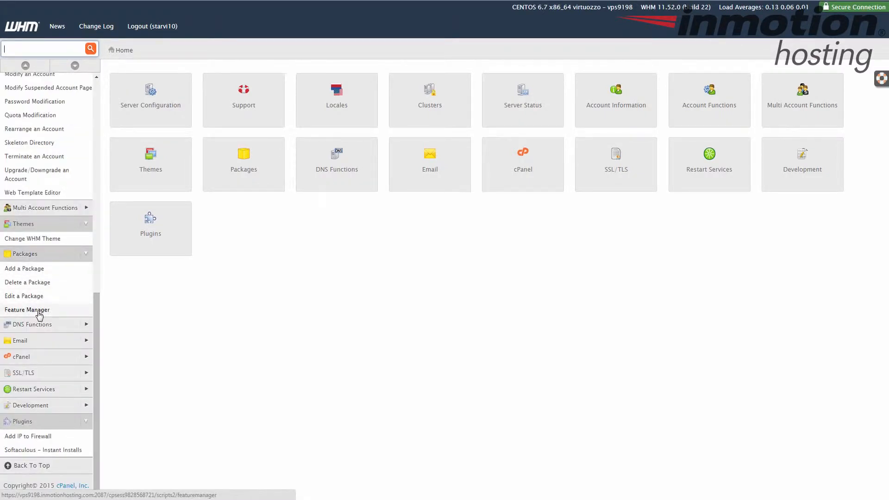
Step: Go to the Feature Manager and review the existing feature lists
left_click(26, 310)
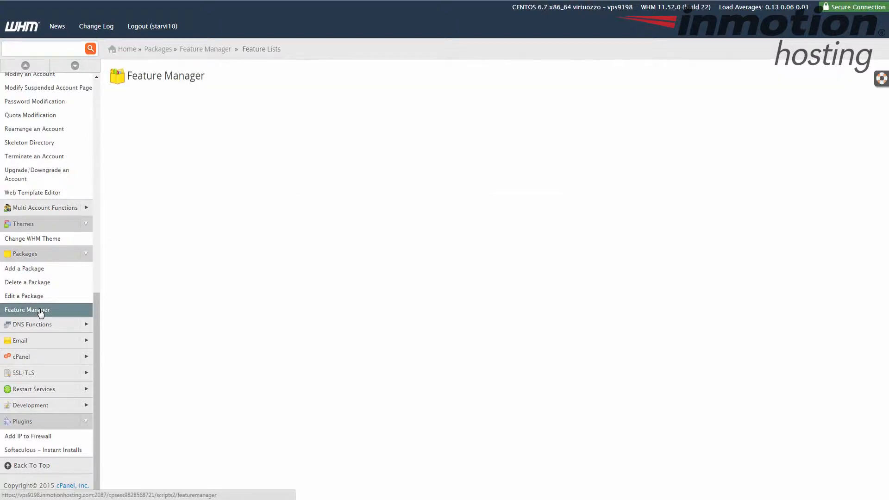
left_click(27, 309)
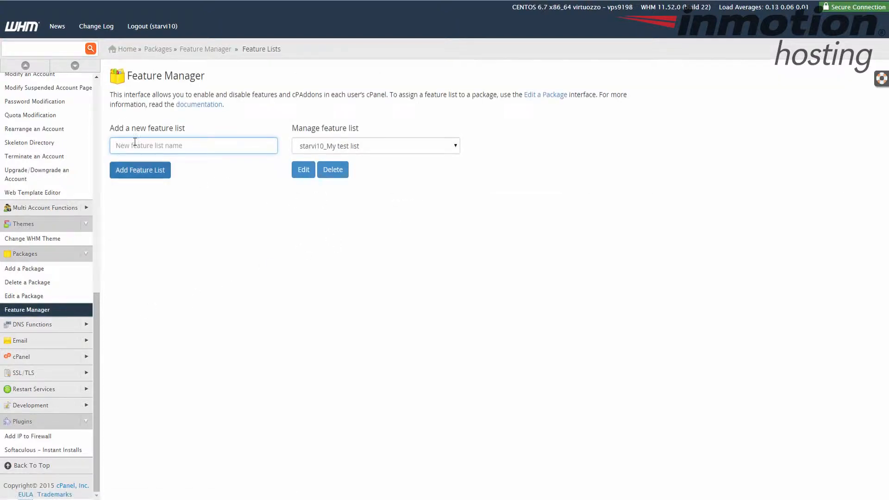
left_click(375, 146)
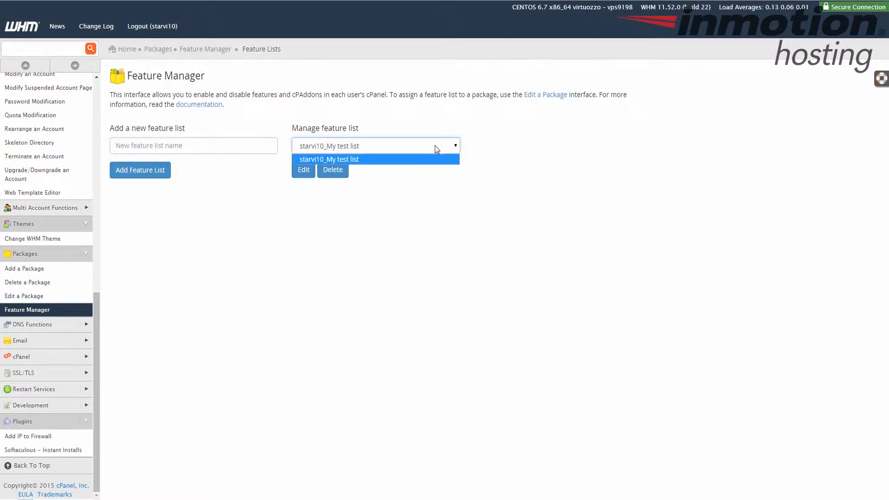
left_click(330, 160)
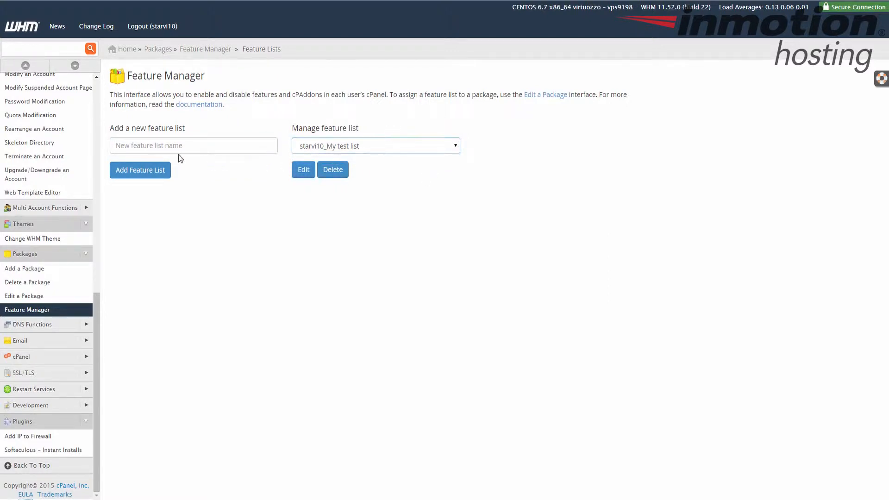
Step: Enter 'Features_test' as the name of the new feature list
left_click(193, 146)
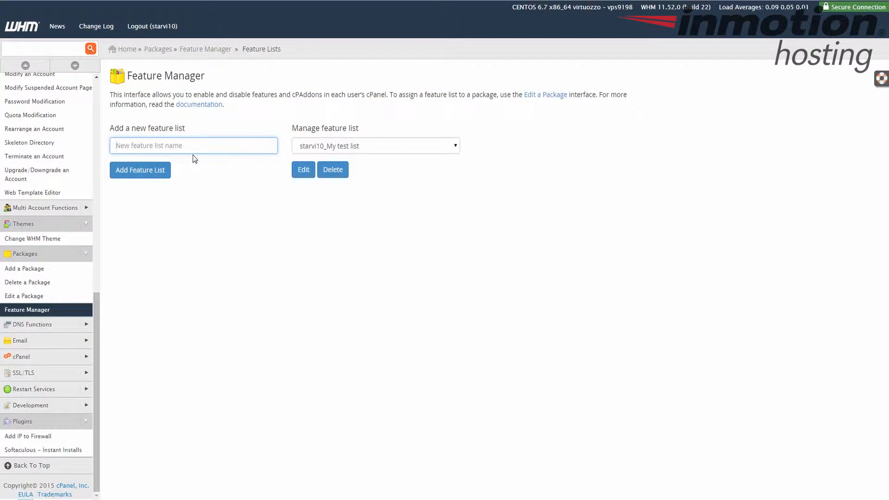
type("F")
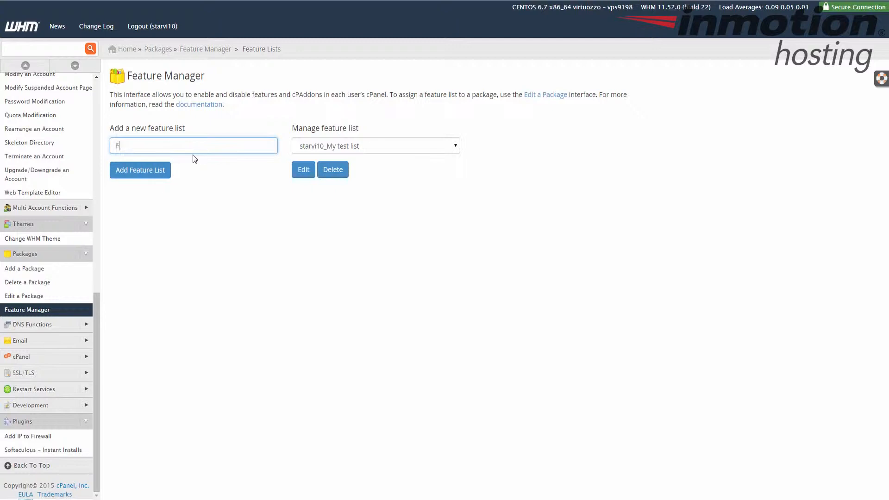
type("eatures")
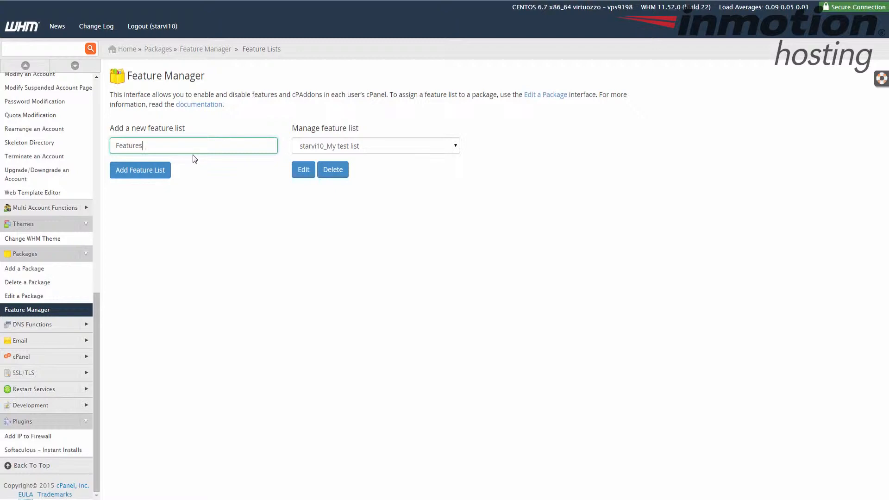
type("_test")
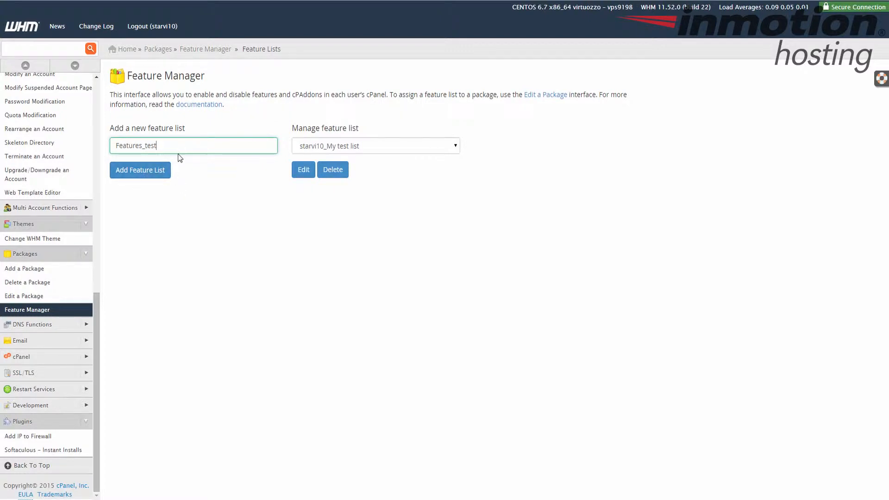
Step: Add the Features_test list and enable every feature in its editor
left_click(140, 170)
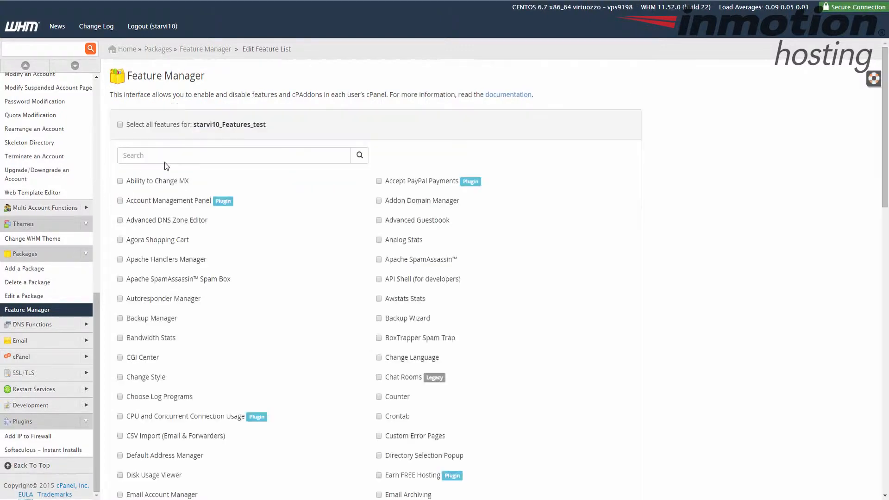
mouse_move(341, 143)
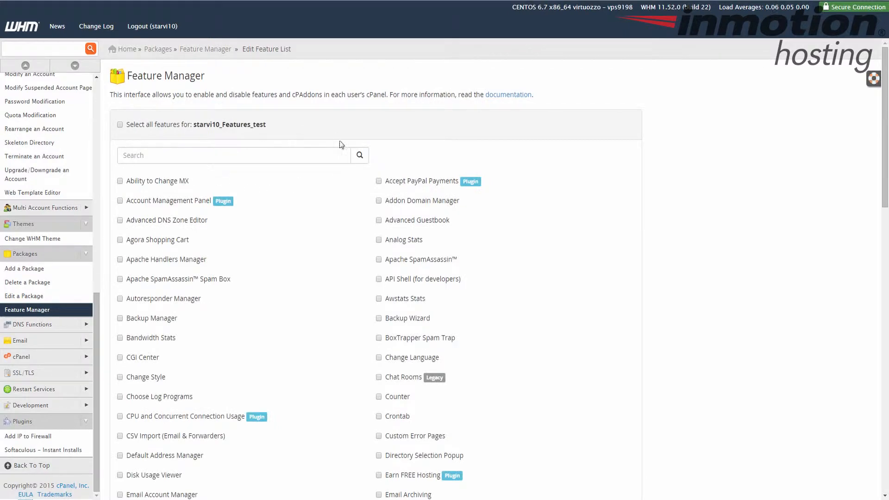
scroll("down", 3)
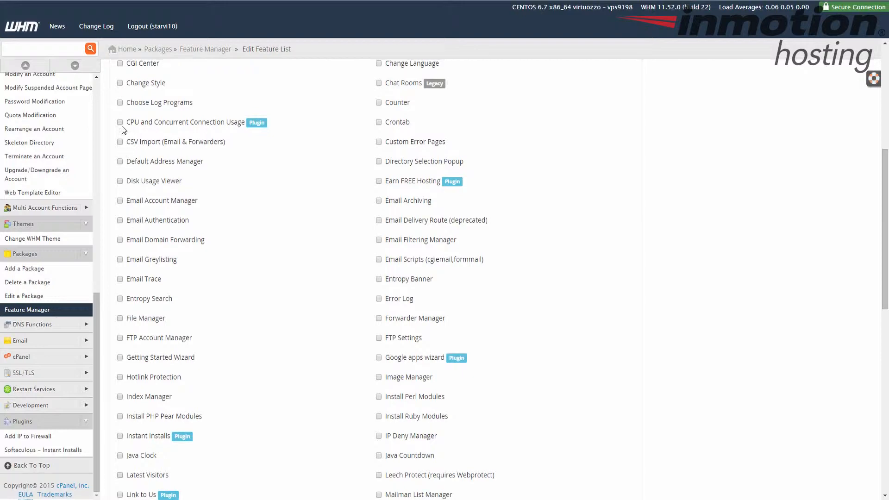
scroll("down", 3)
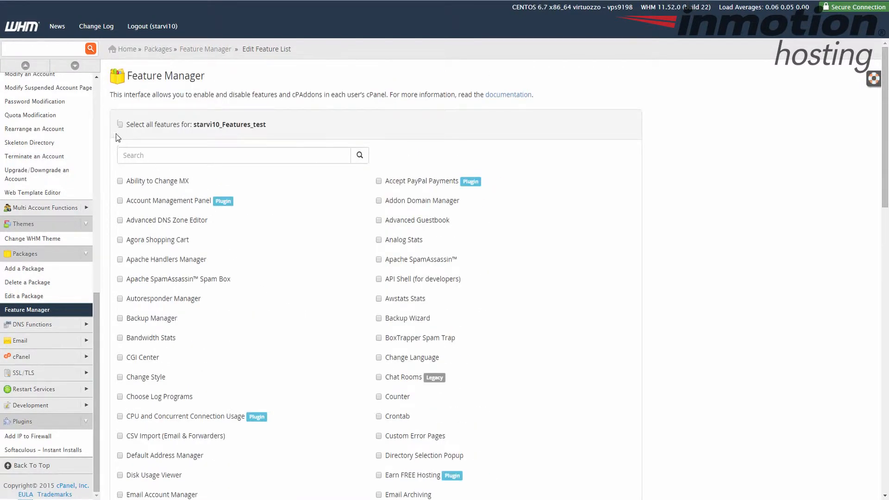
left_click(119, 125)
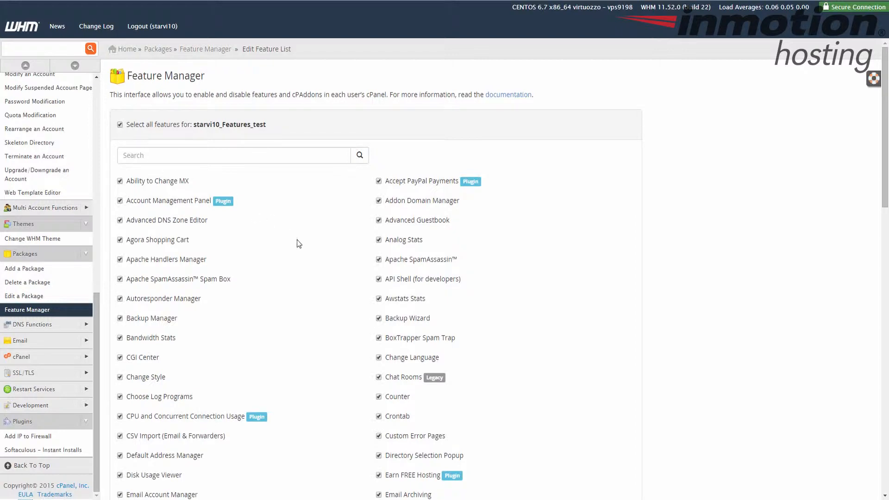
scroll("down", 3)
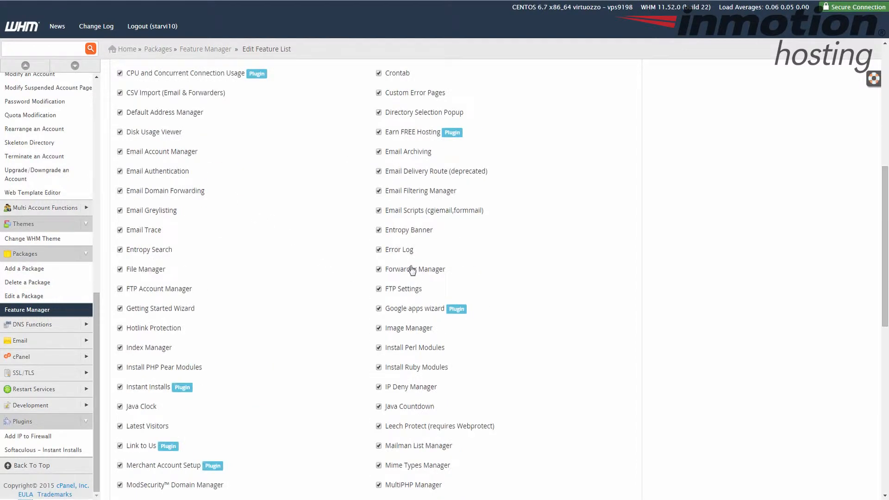
scroll("down", 3)
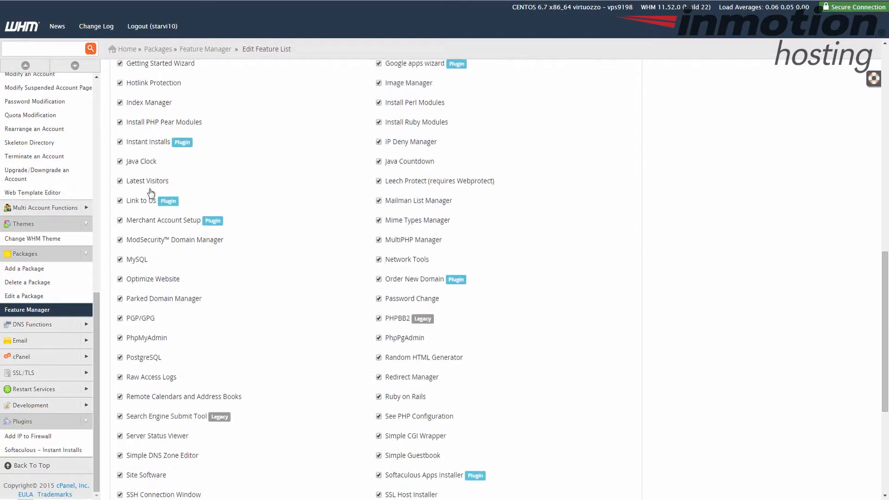
scroll("down", 3)
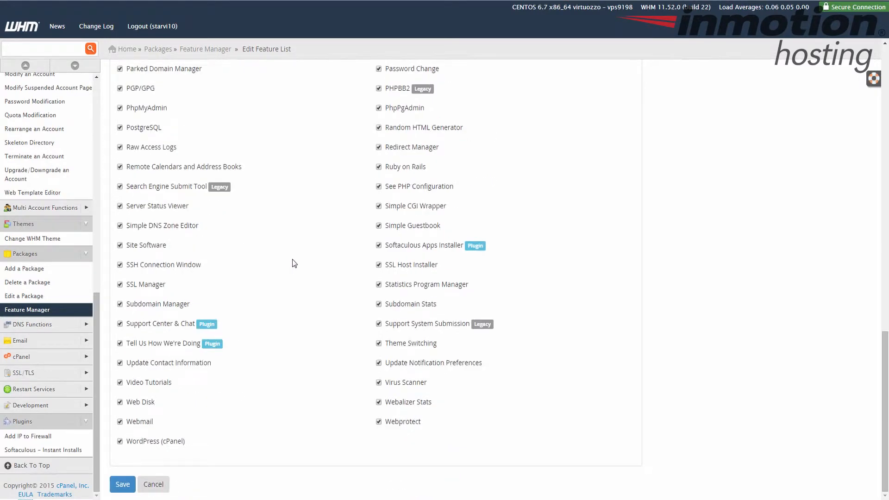
mouse_move(326, 326)
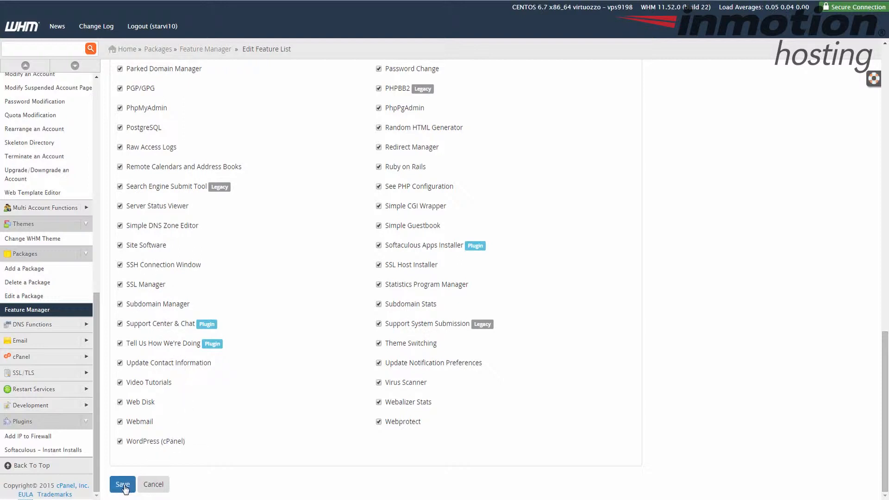
left_click(122, 485)
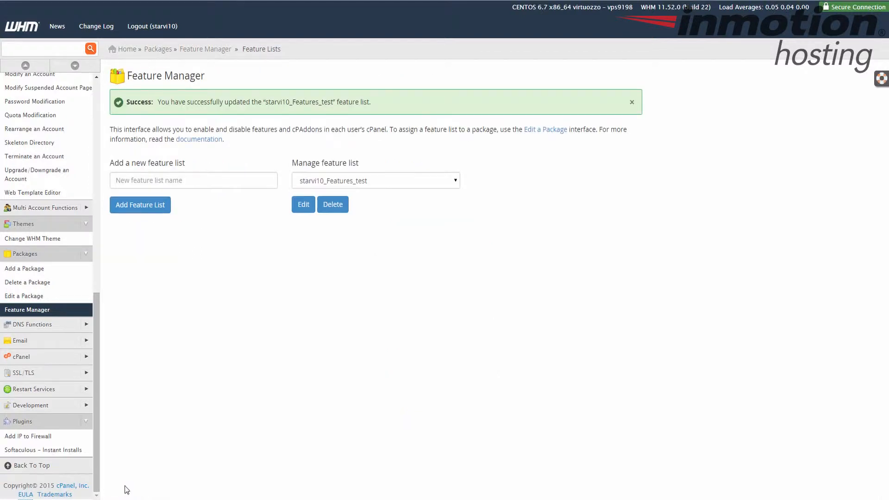
mouse_move(234, 139)
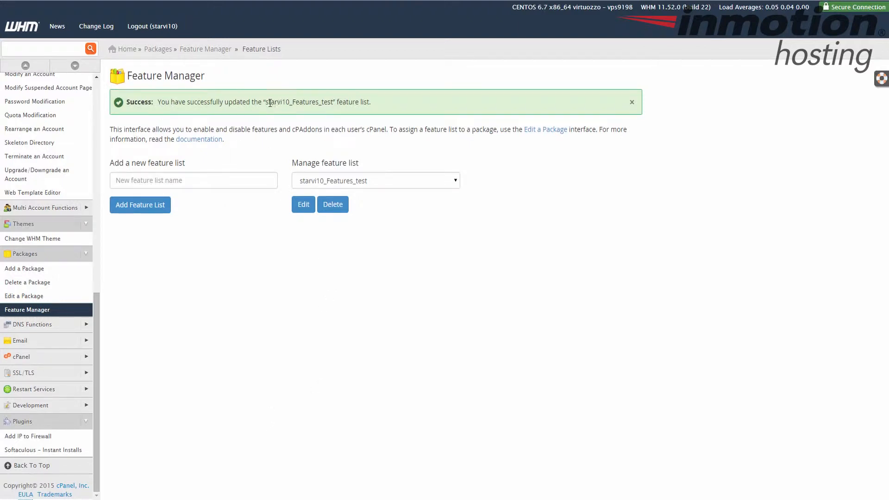
left_click_drag(266, 102, 371, 102)
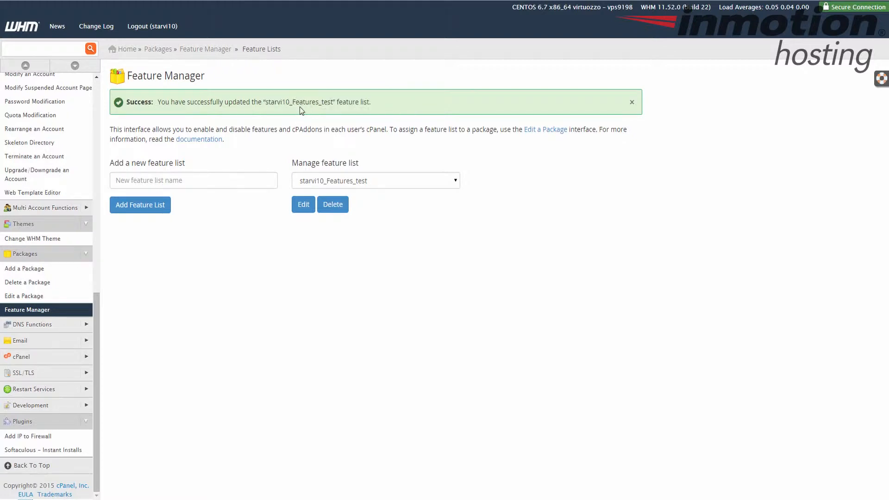
mouse_move(313, 113)
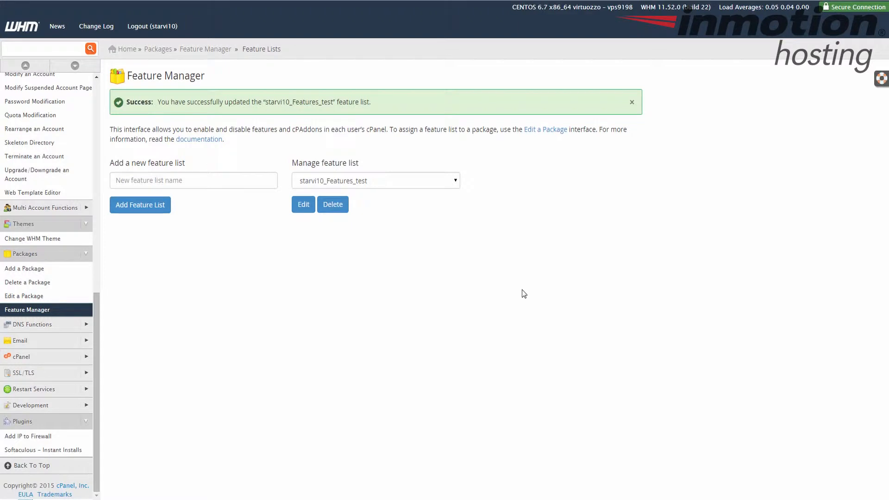
mouse_move(510, 276)
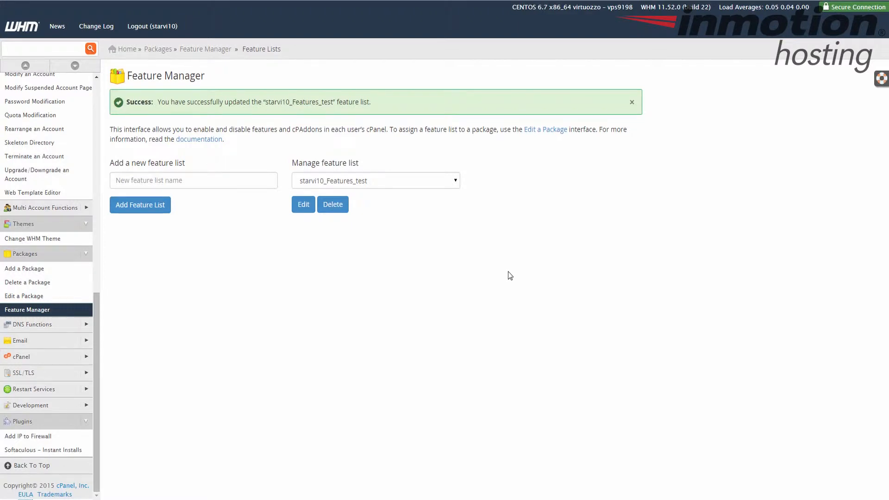
mouse_move(393, 271)
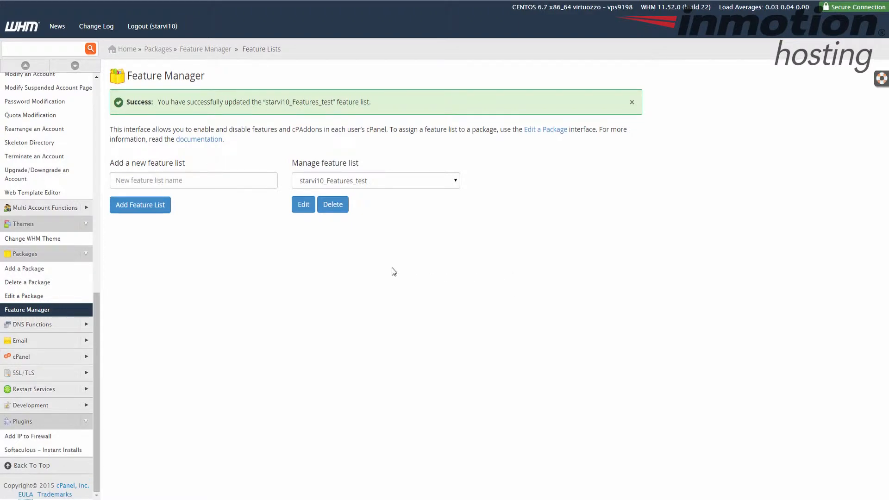
mouse_move(29, 261)
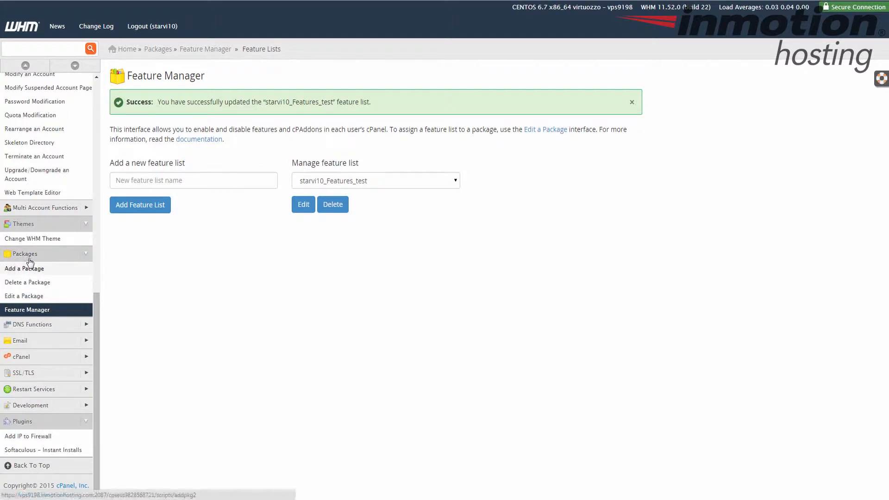
mouse_move(24, 298)
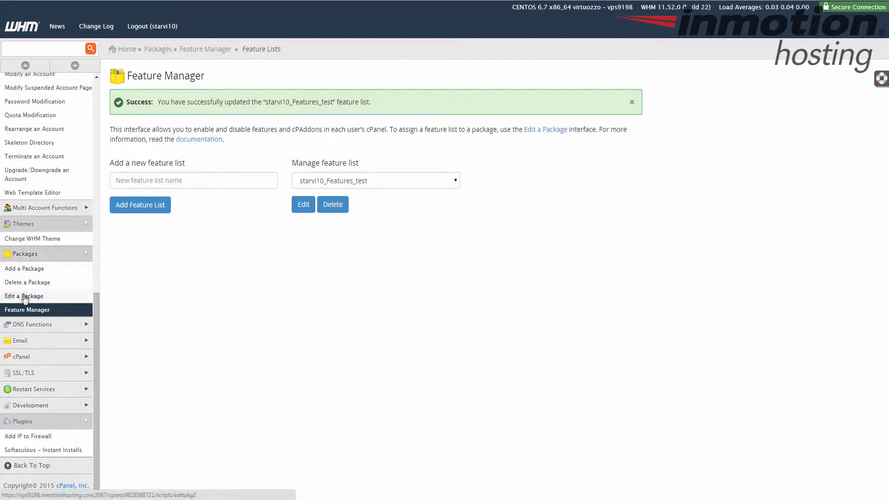
Step: Select starvi10_mypackage in Edit a Package and load its settings
left_click(23, 296)
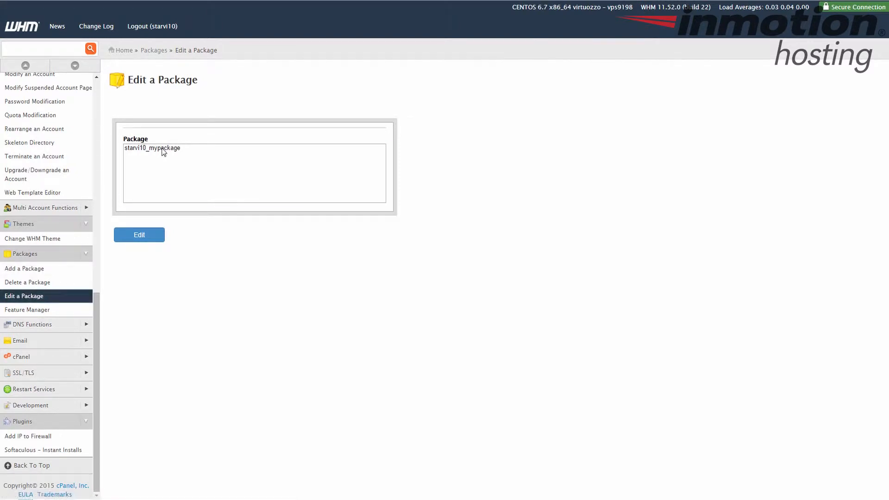
left_click(152, 148)
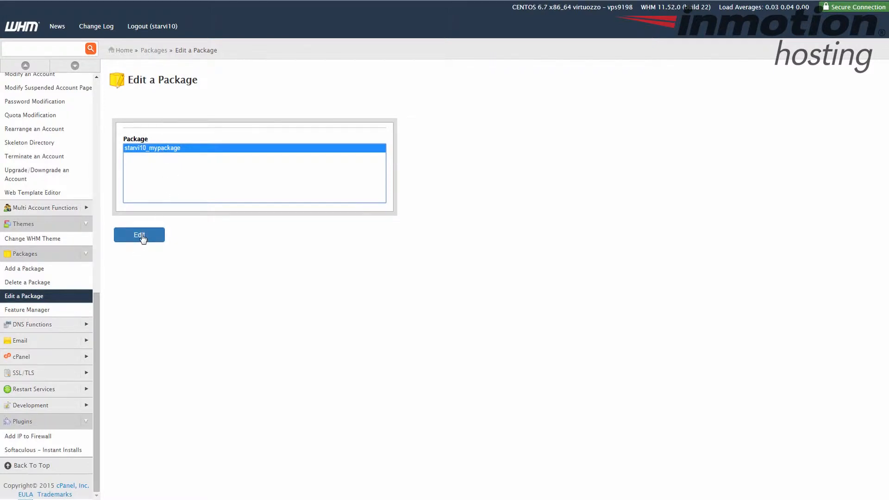
left_click(139, 236)
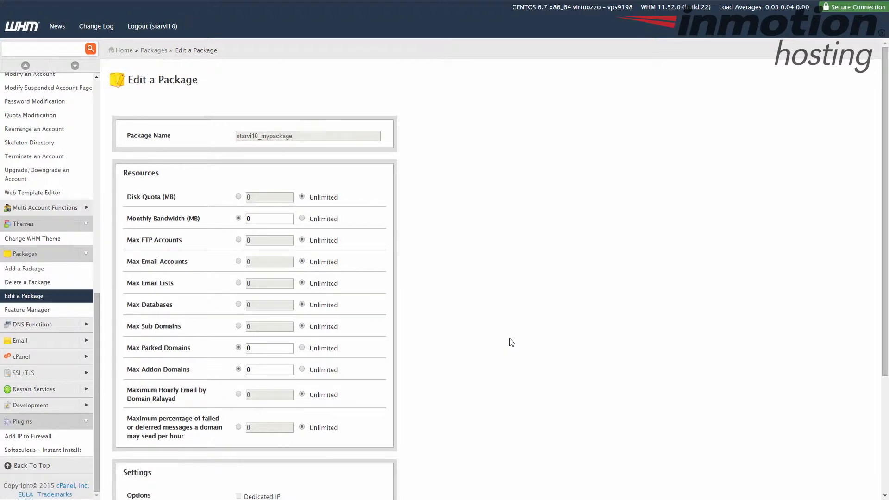
Step: Set the package's Feature List to starvi10_Features_test and save the change
scroll("down", 3)
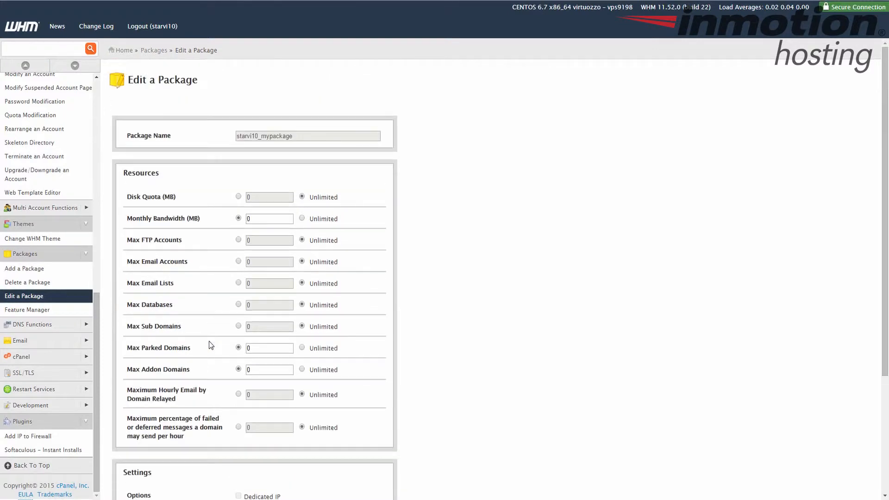
left_click(273, 406)
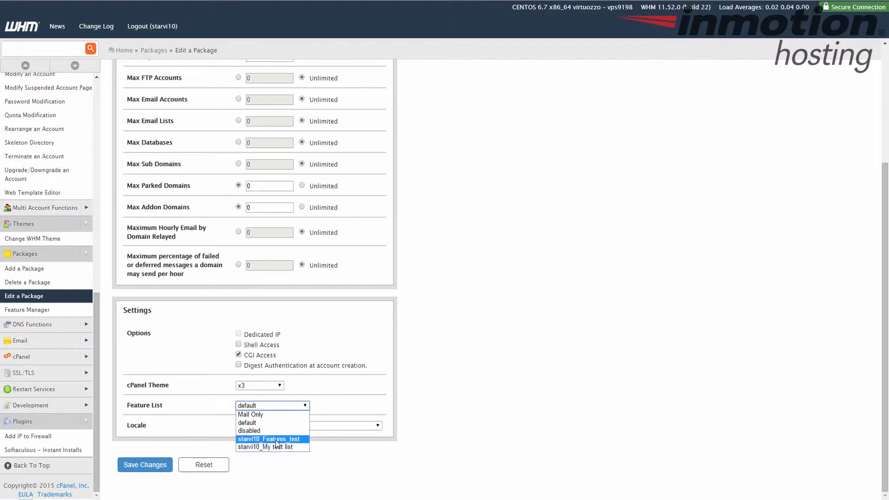
left_click(270, 439)
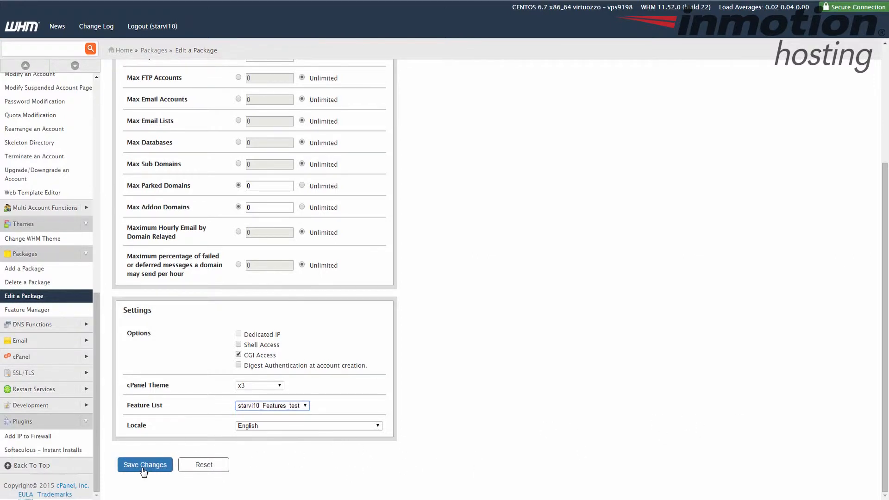
left_click(145, 465)
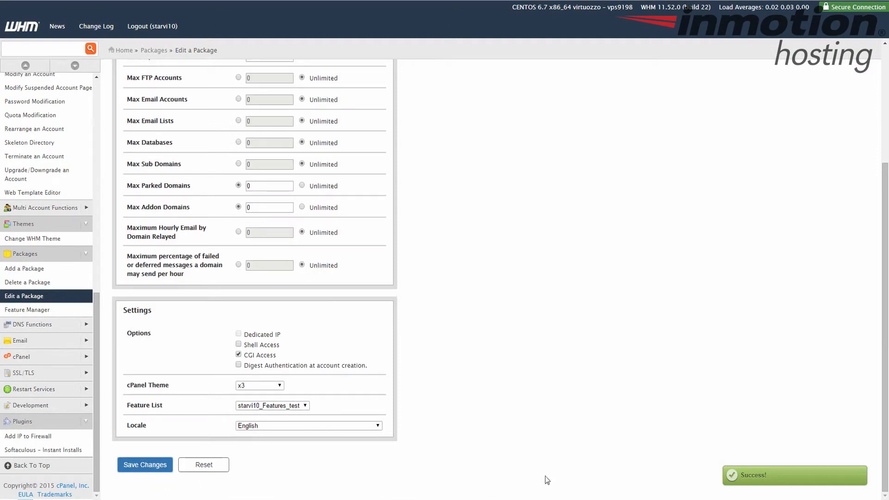
mouse_move(692, 422)
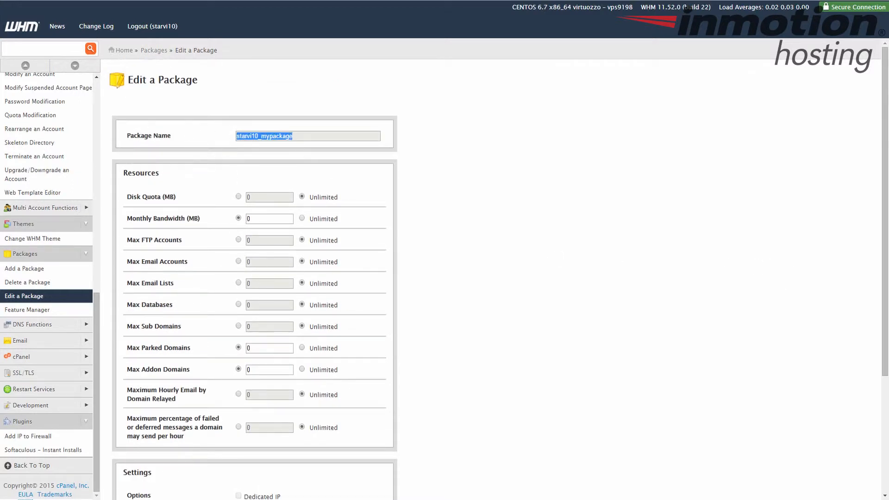
mouse_move(804, 312)
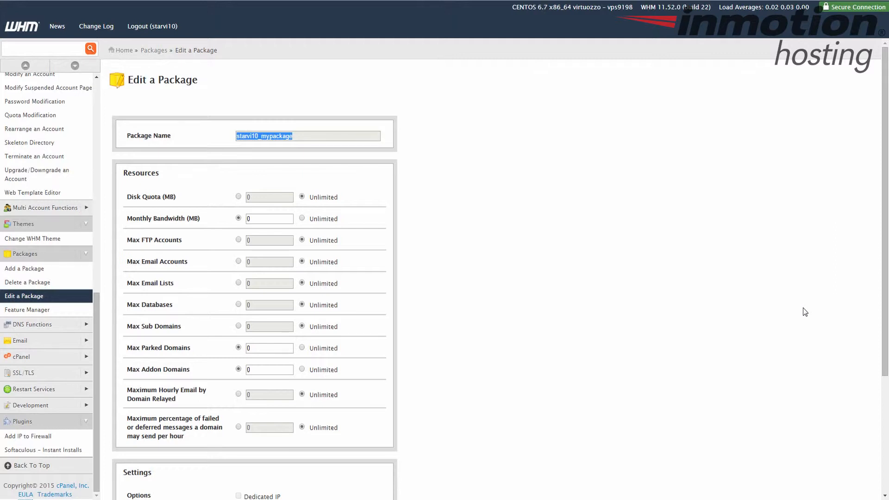
mouse_move(802, 315)
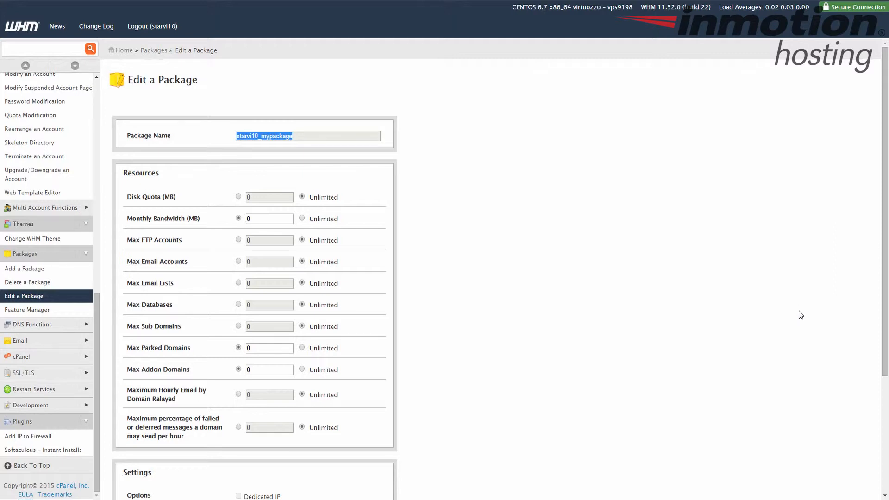
mouse_move(795, 311)
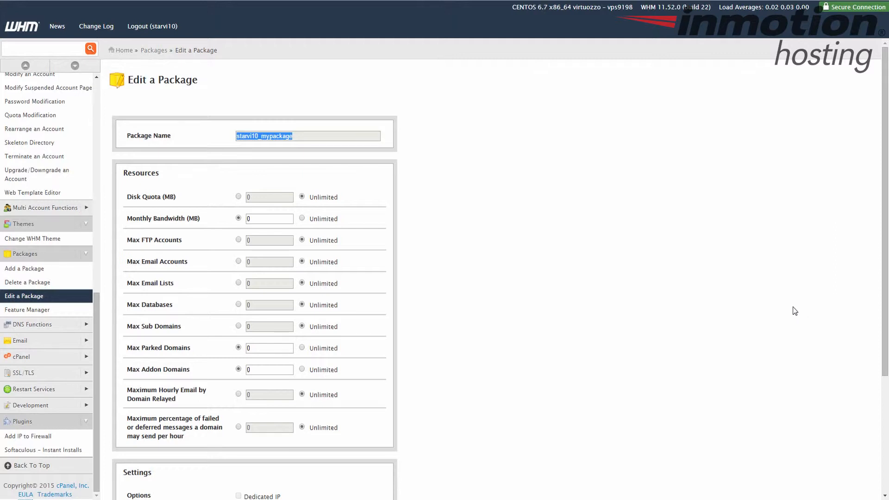
mouse_move(761, 299)
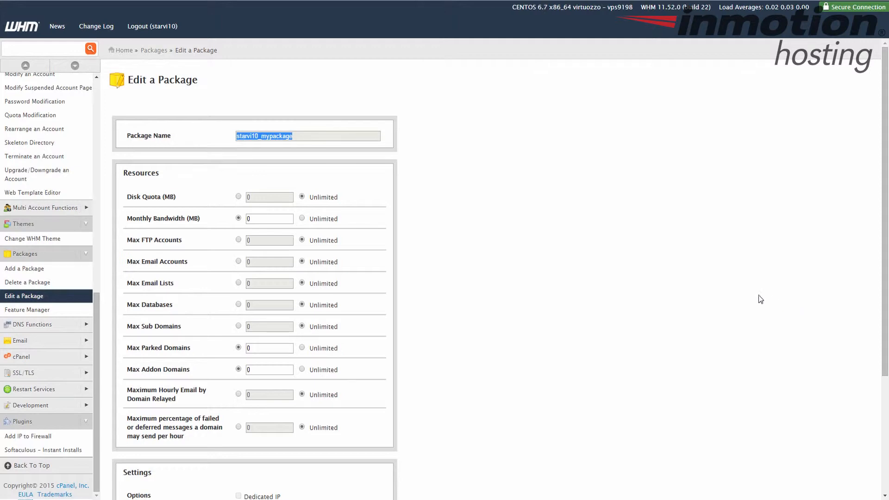
mouse_move(517, 306)
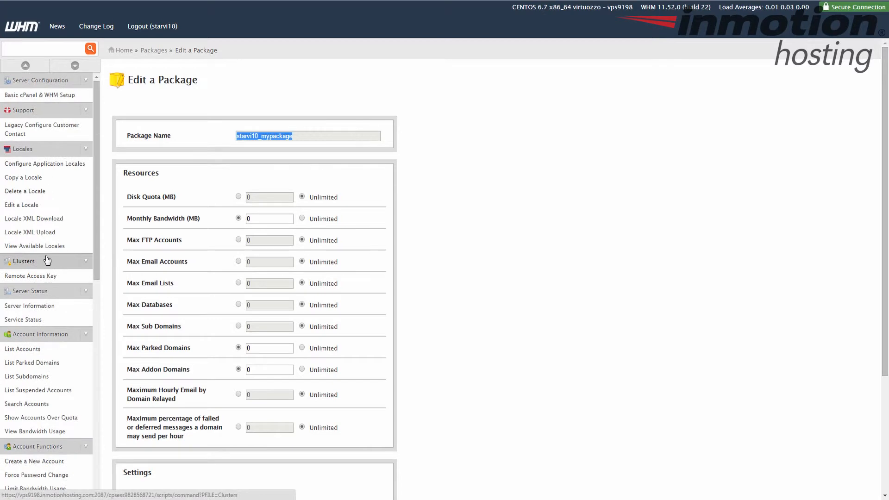
scroll("down", 3)
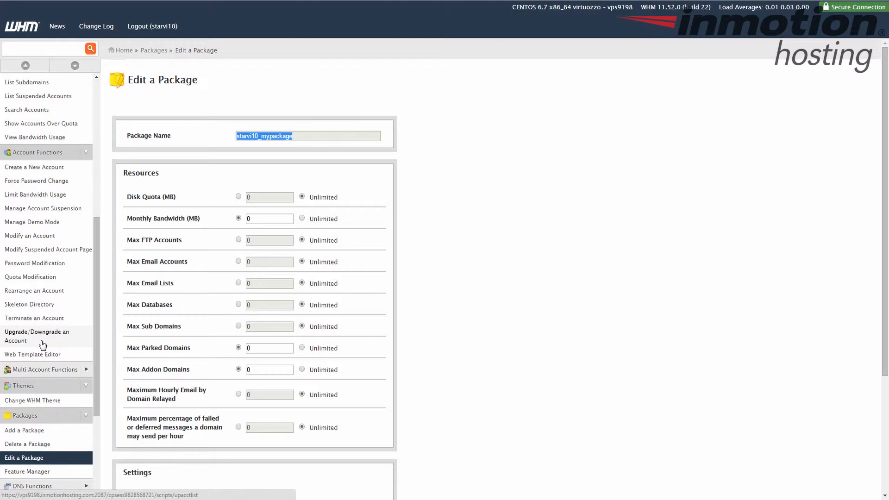
mouse_move(33, 240)
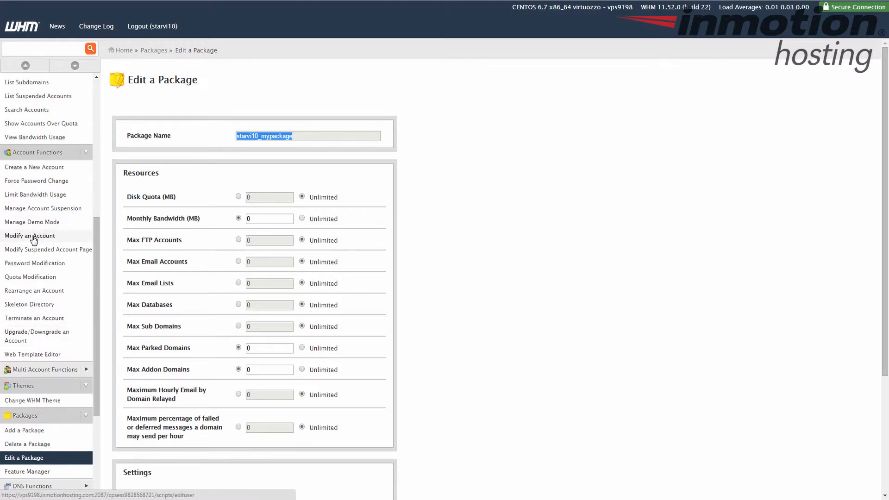
Step: Go to Modify an Account and locate americasnewdope.com in the Domains list
left_click(30, 237)
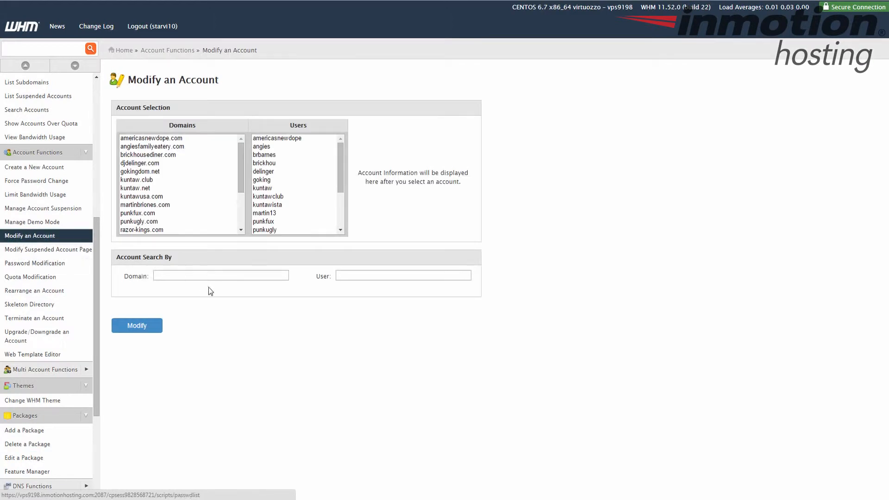
mouse_move(204, 233)
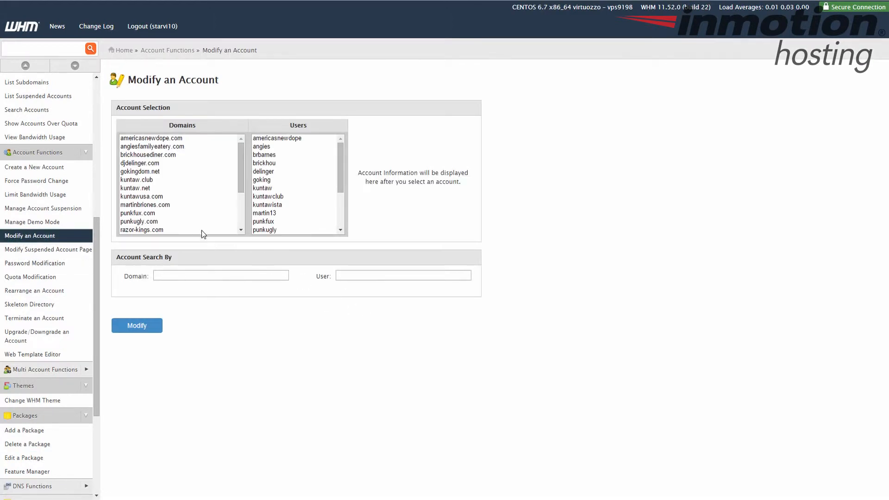
mouse_move(554, 361)
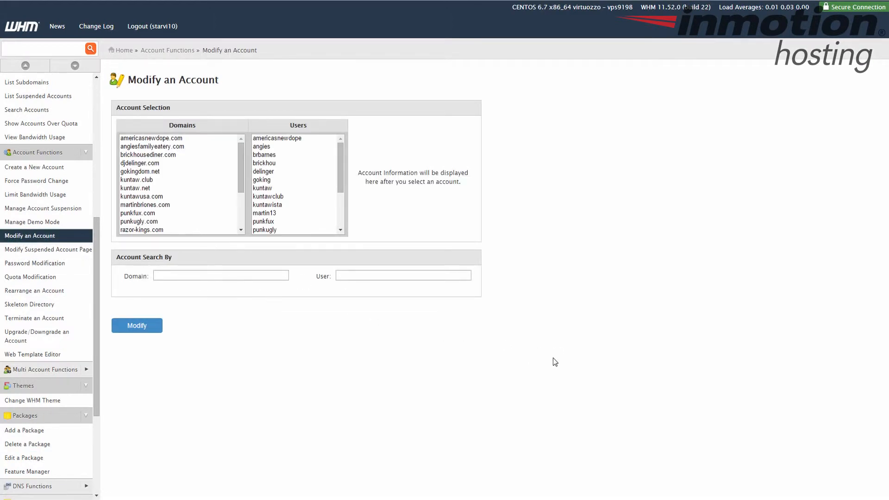
mouse_move(176, 205)
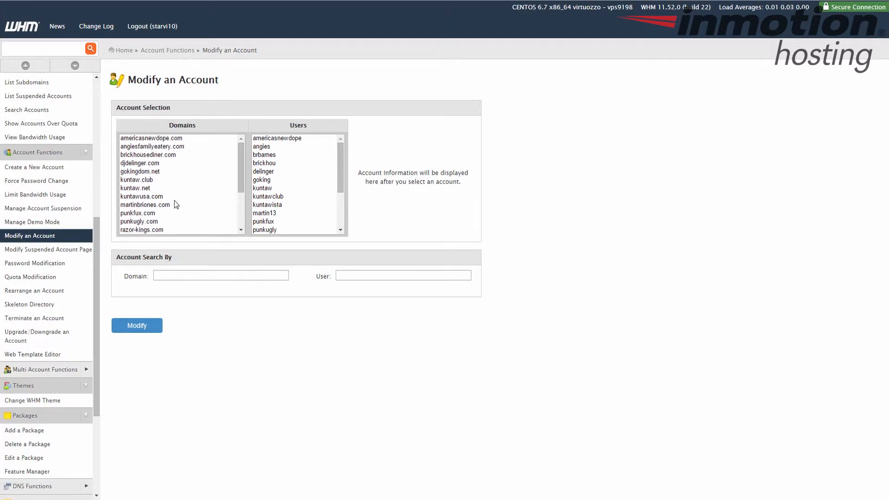
scroll("down", 3)
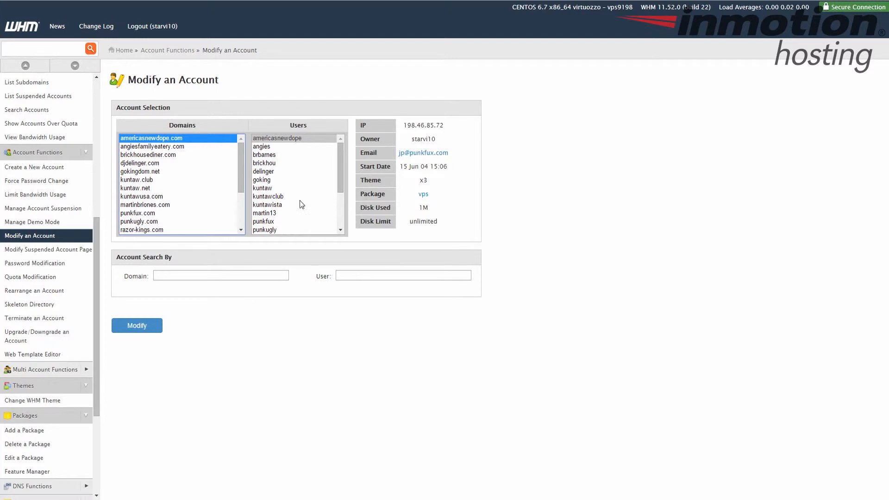
mouse_move(189, 326)
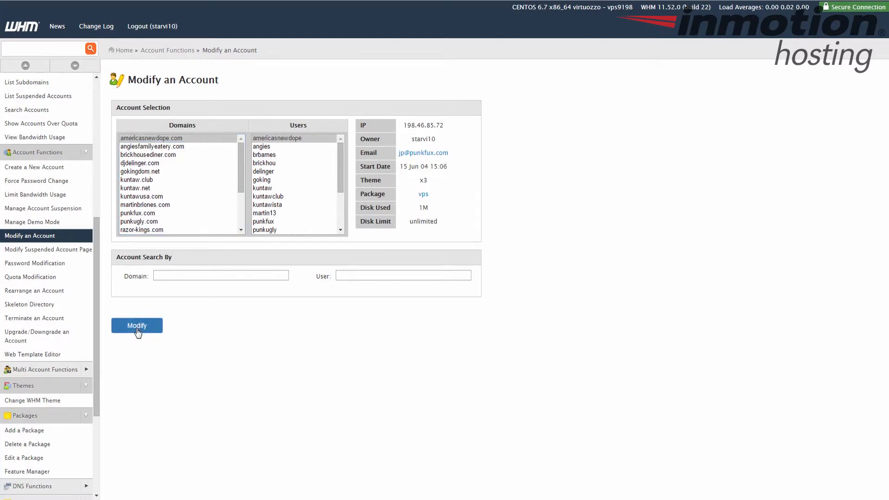
Step: Edit americasnewdope and use the Change link beside its vps package under Resource Limits
left_click(136, 326)
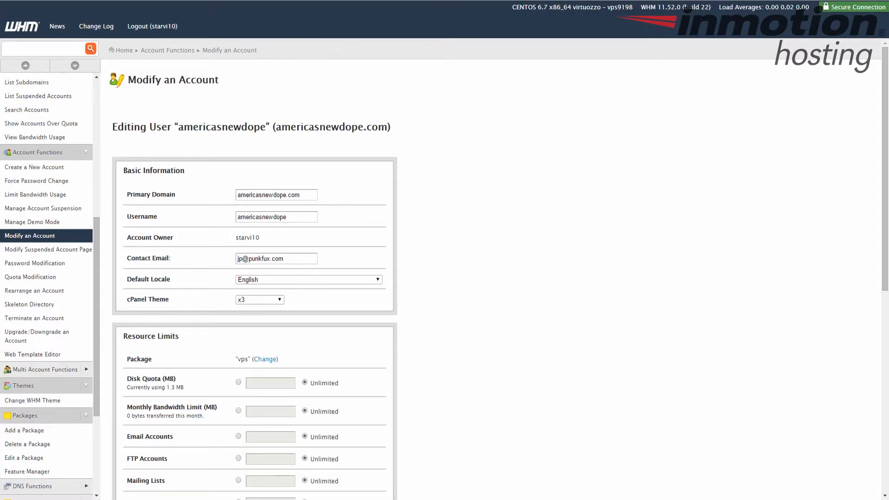
mouse_move(425, 298)
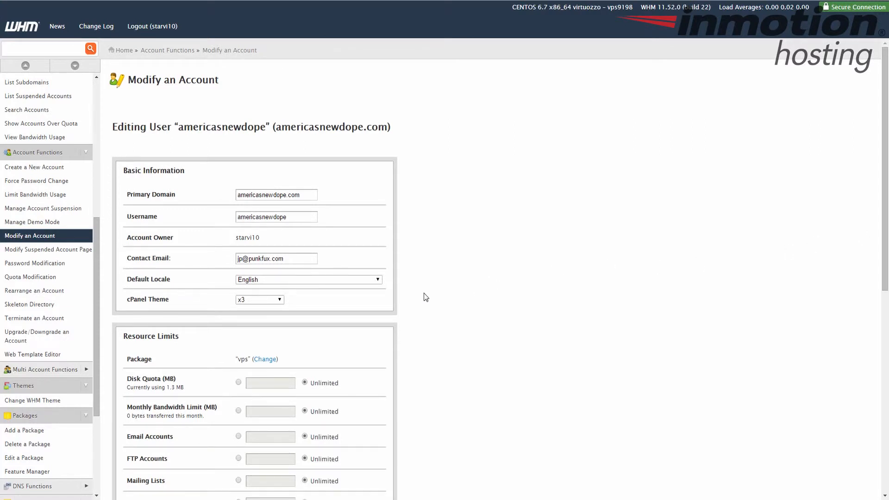
mouse_move(394, 334)
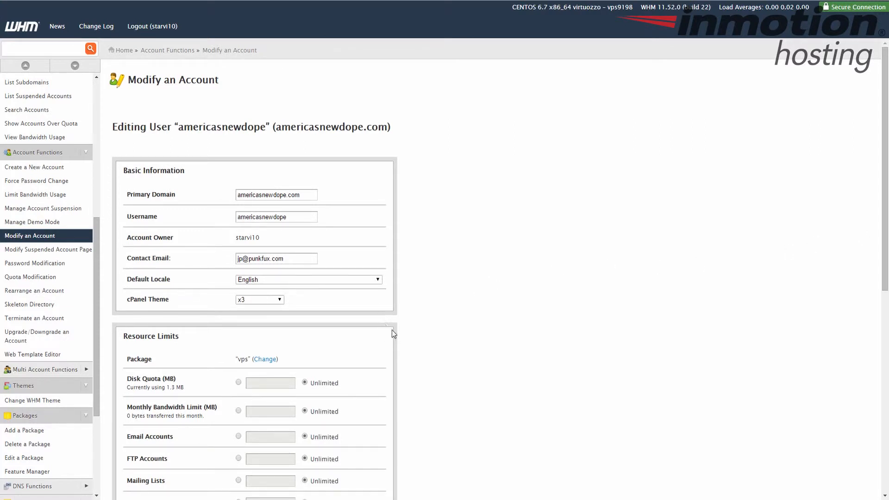
mouse_move(515, 322)
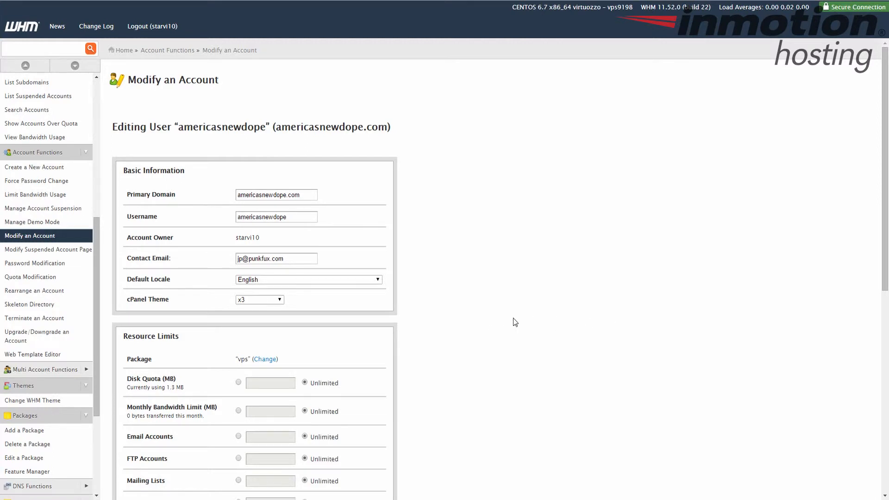
scroll("down", 3)
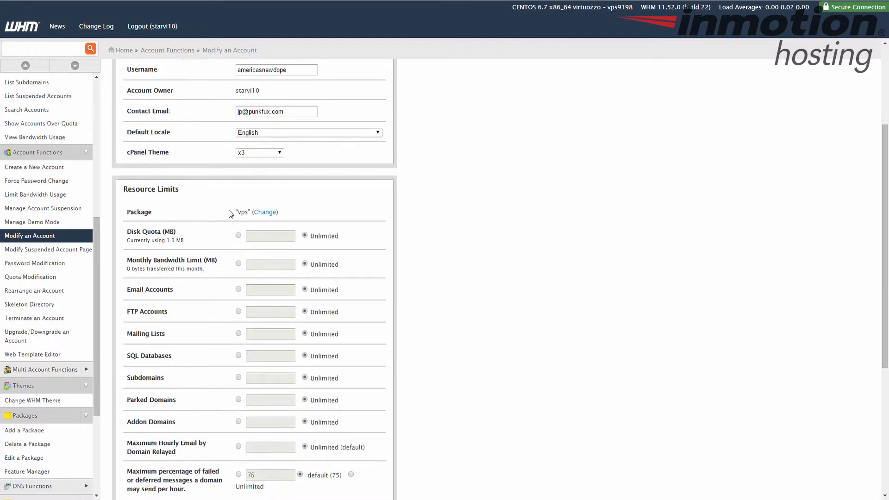
mouse_move(267, 215)
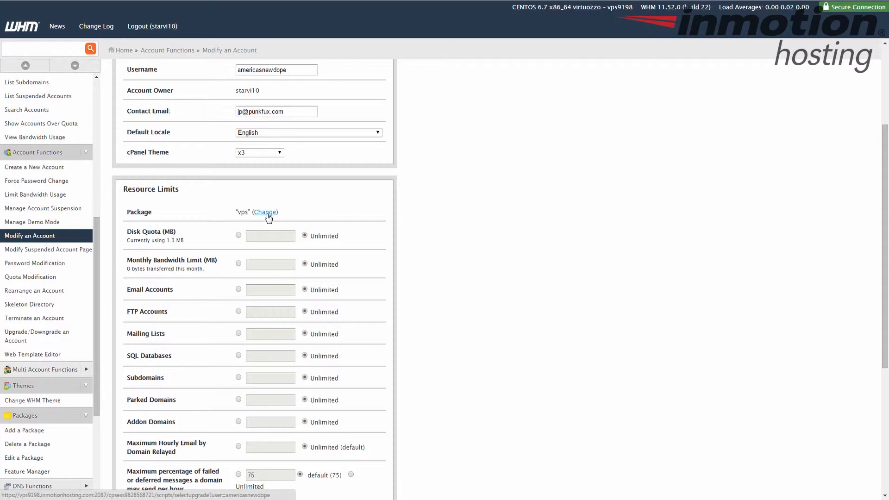
left_click(265, 213)
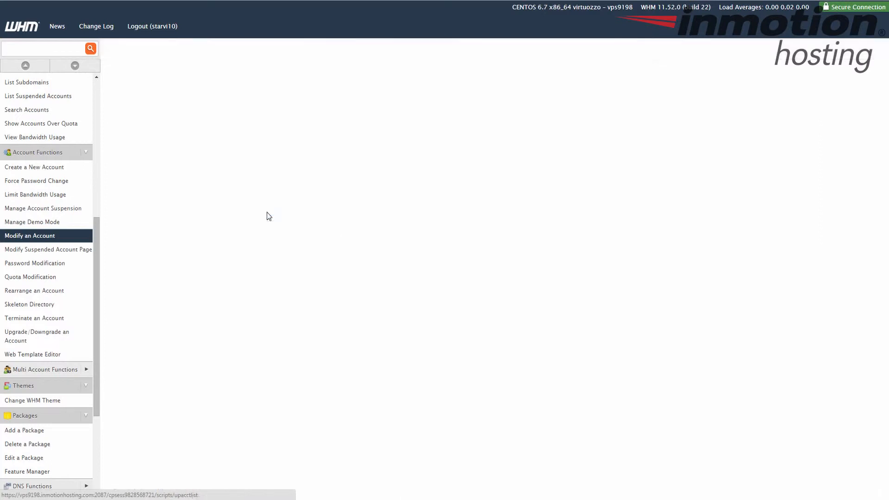
Step: Choose starvi10_mypackage for americasnewdope and submit the Upgrade/Downgrade
left_click(36, 337)
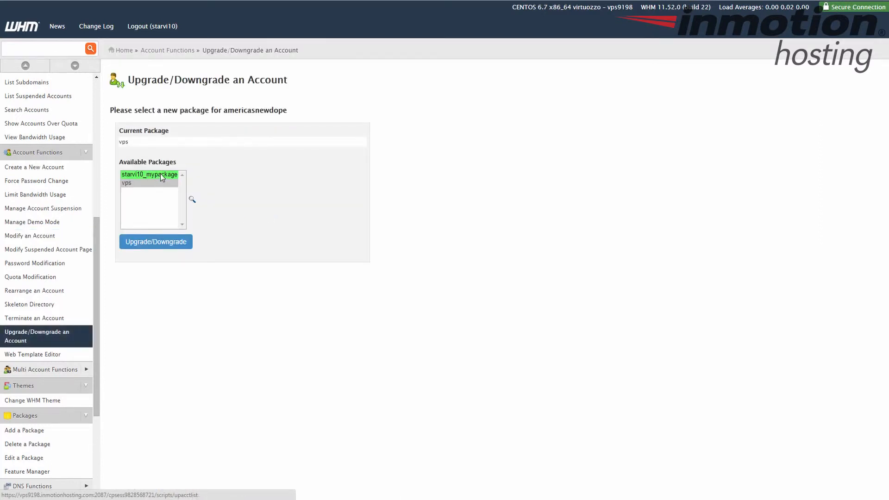
left_click(127, 182)
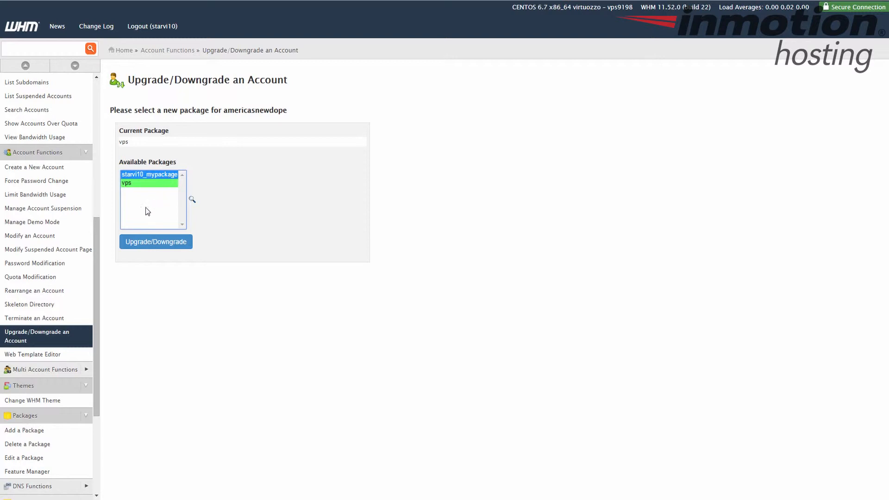
mouse_move(190, 254)
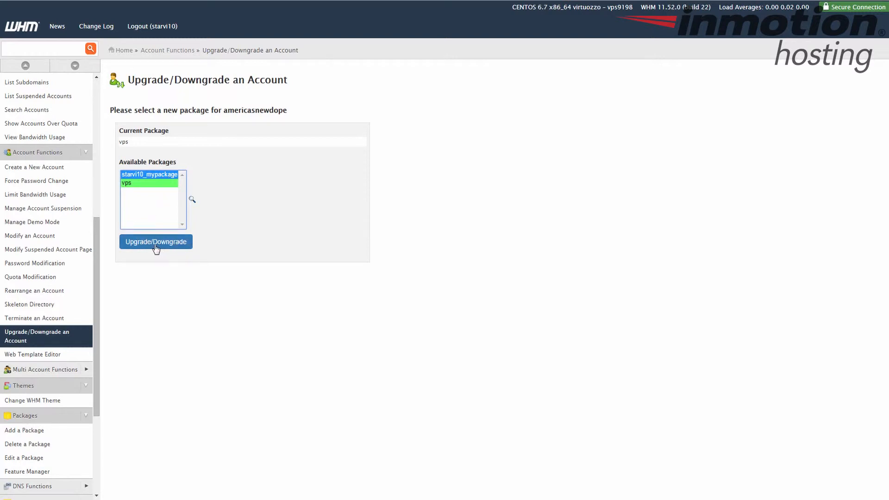
left_click(155, 242)
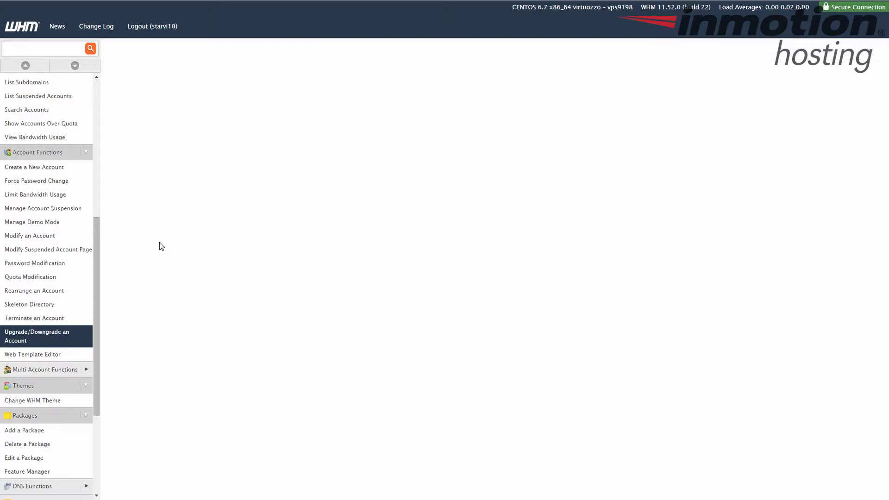
Step: Review the completion report showing americasnewdope moved from vps to starvi10_mypackage
left_click(36, 337)
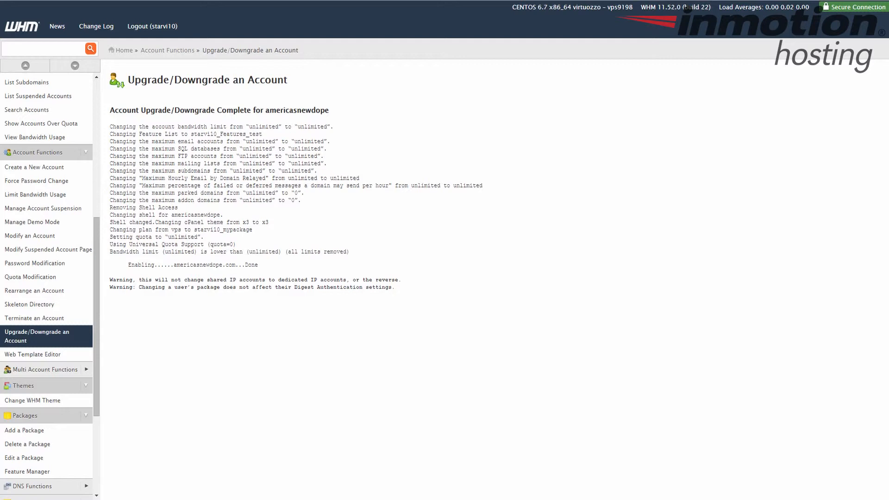
mouse_move(845, 256)
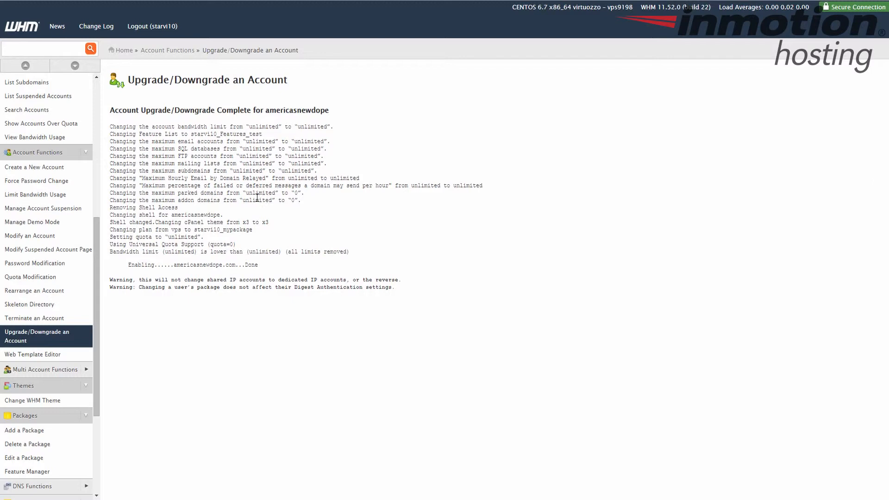
mouse_move(263, 209)
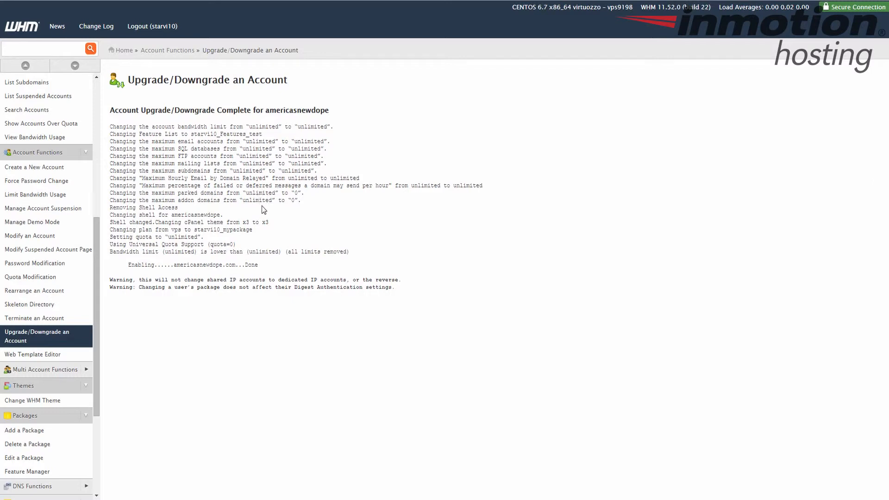
mouse_move(265, 271)
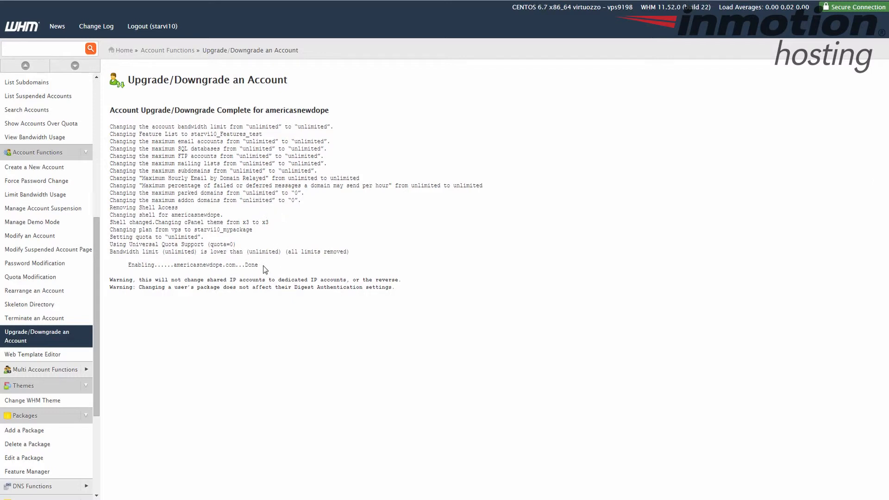